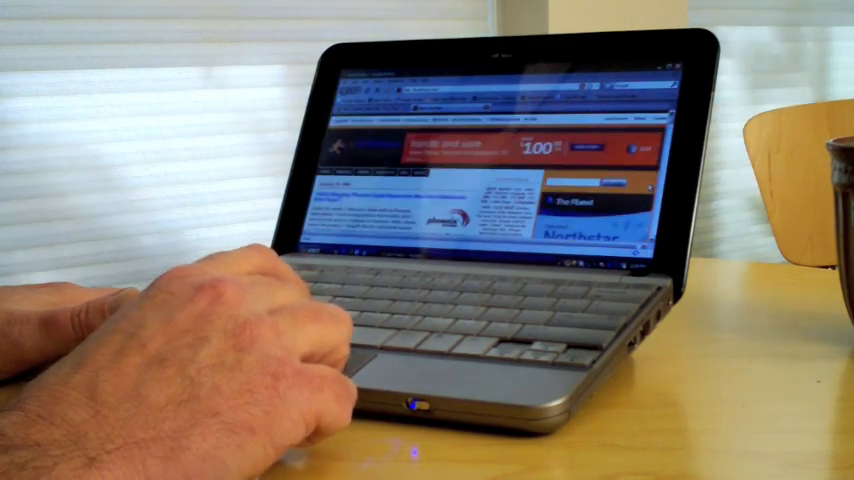
scroll("down", 3)
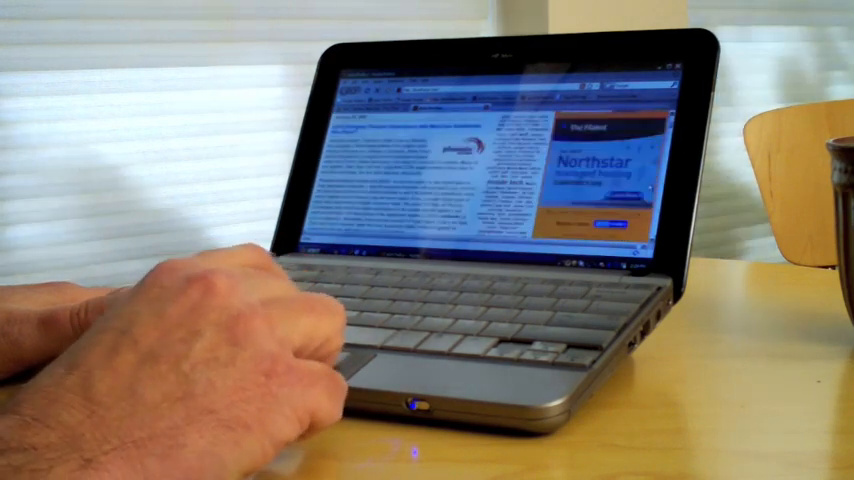